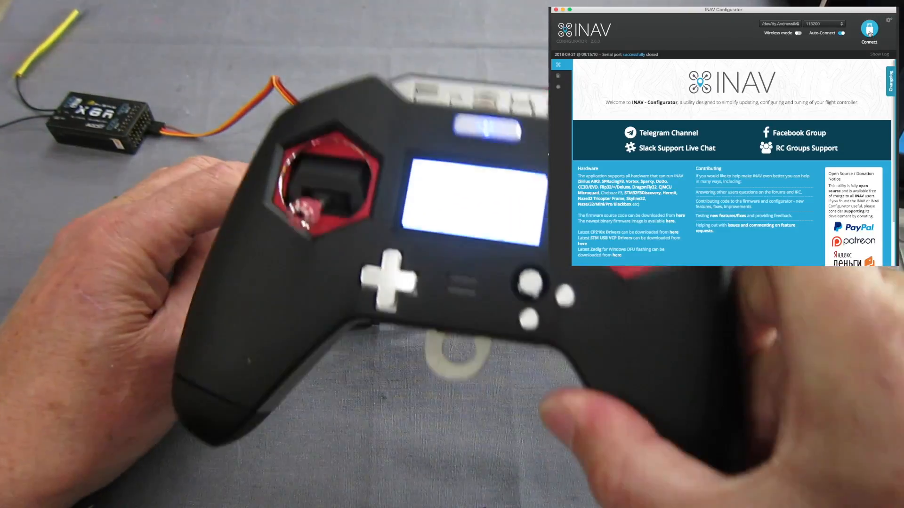
# Connect to the flight controller running the Flying Wing airplane mixer.
pyautogui.click(870, 31)
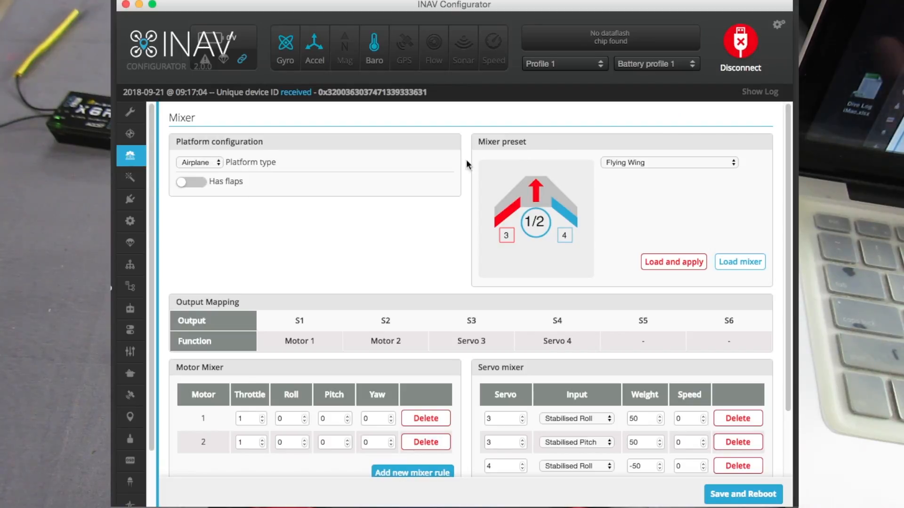
pyautogui.moveTo(605, 167)
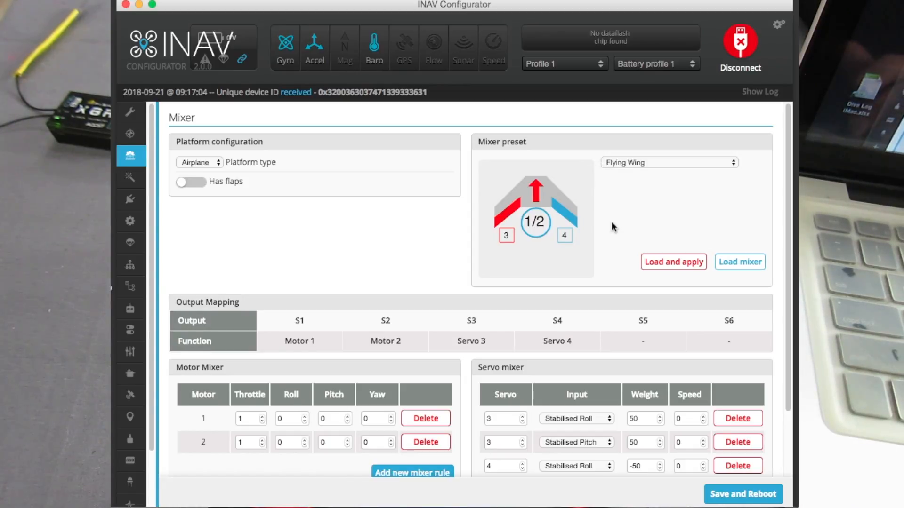
pyautogui.scroll(-3)
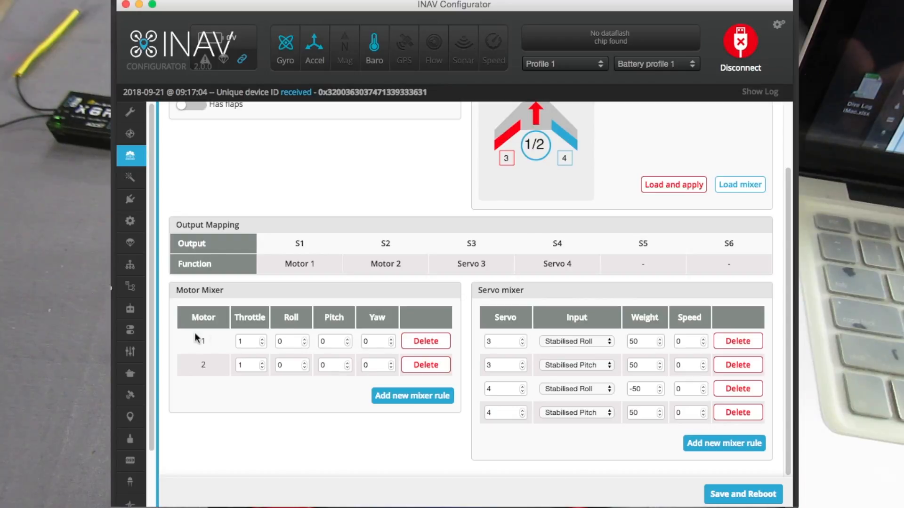
pyautogui.moveTo(426, 365)
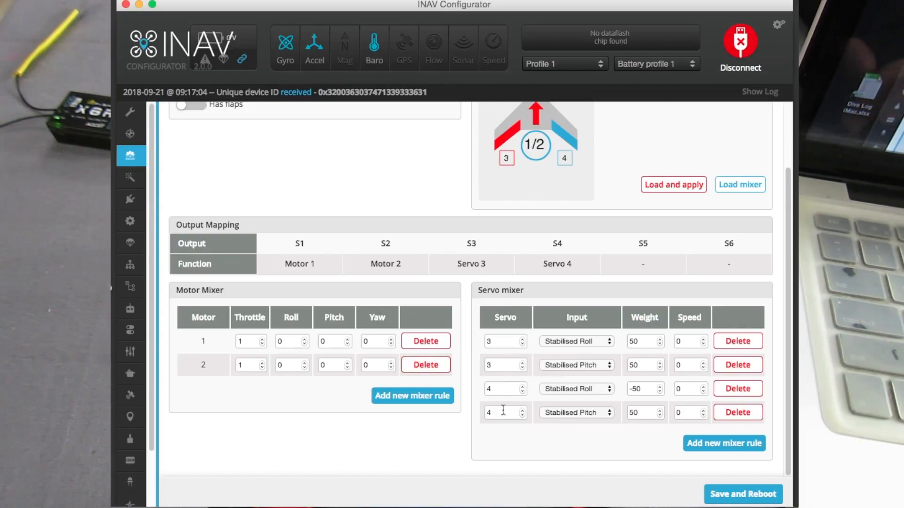
pyautogui.moveTo(529, 433)
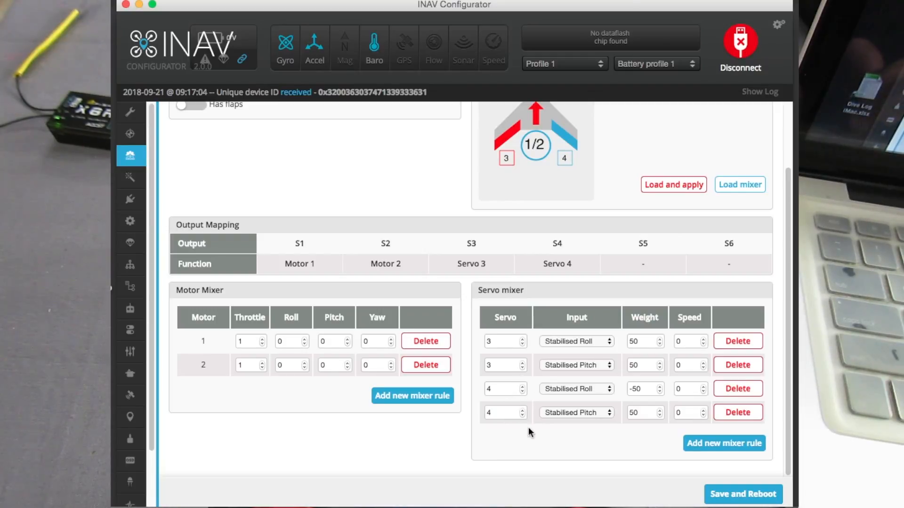
# Add a new servo mixer rule with RC Channel 8 as its input.
pyautogui.click(724, 443)
pyautogui.write('4')
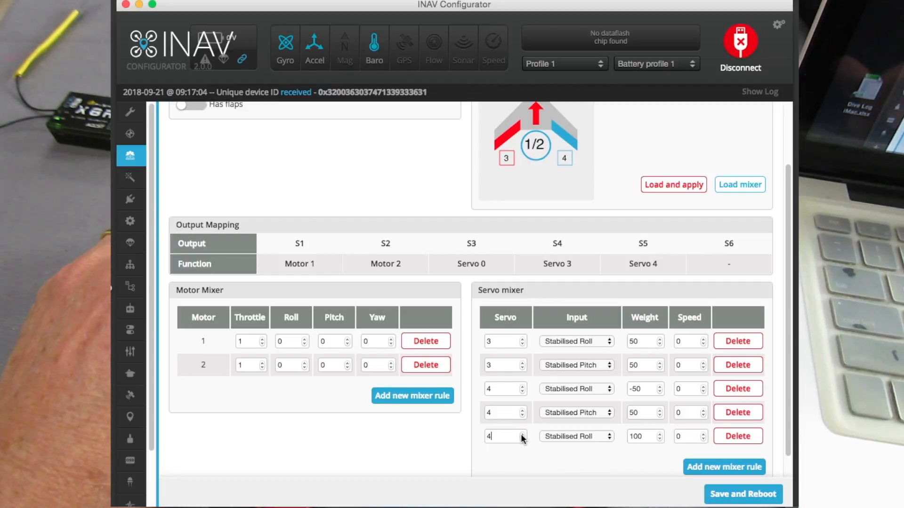
pyautogui.click(576, 437)
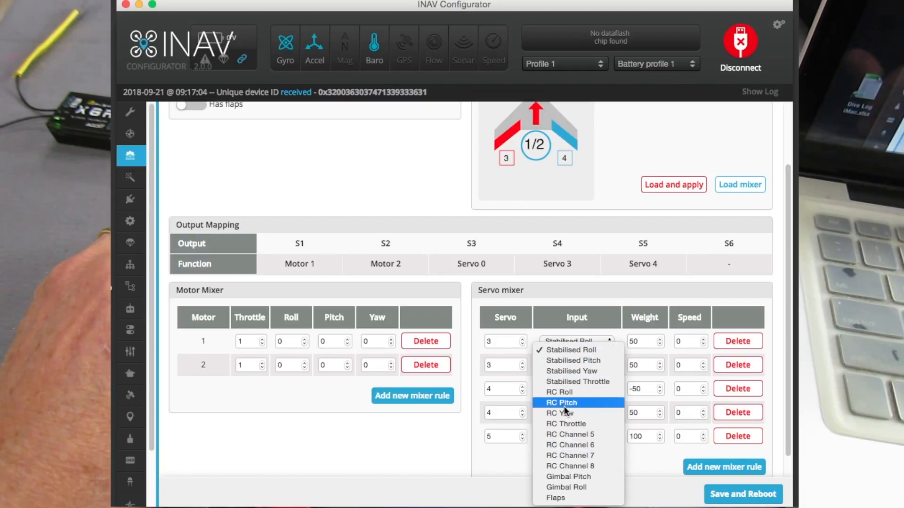
pyautogui.moveTo(571, 434)
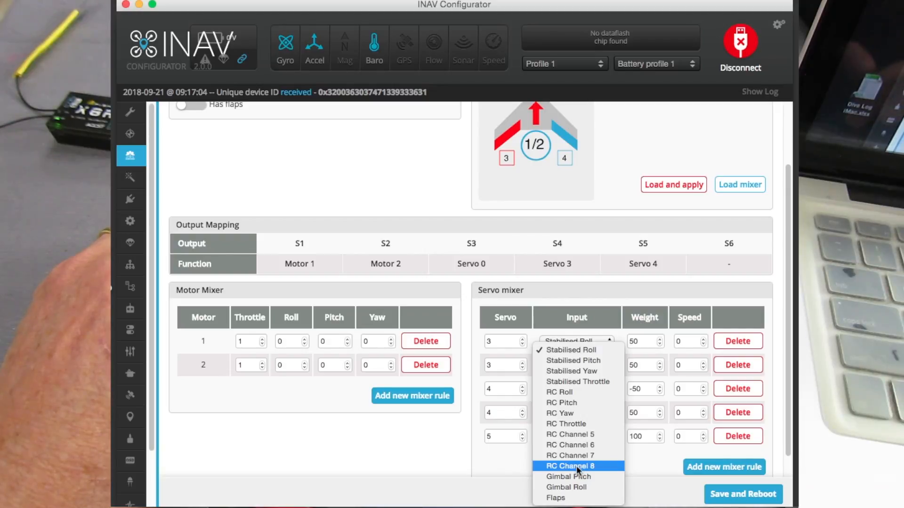
pyautogui.click(570, 466)
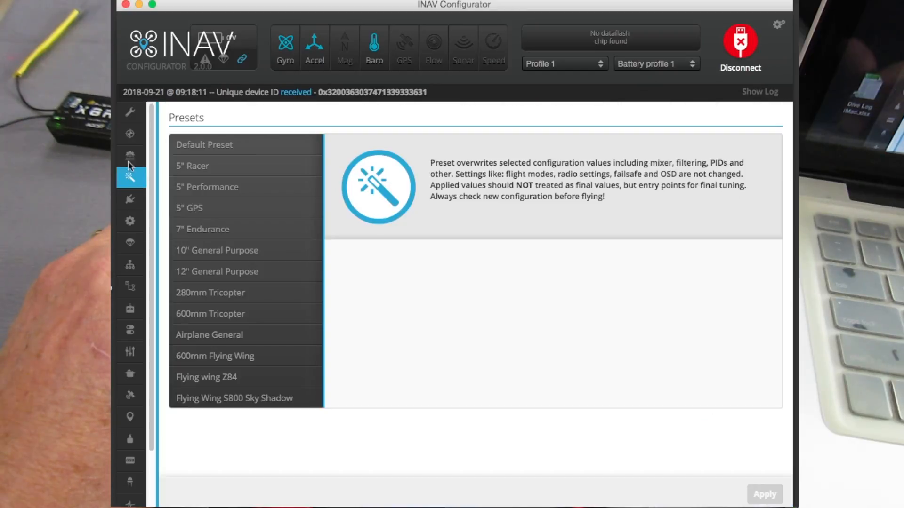
# Back in the Mixer, reassign the third and fourth servo rules to servo 5.
pyautogui.click(131, 156)
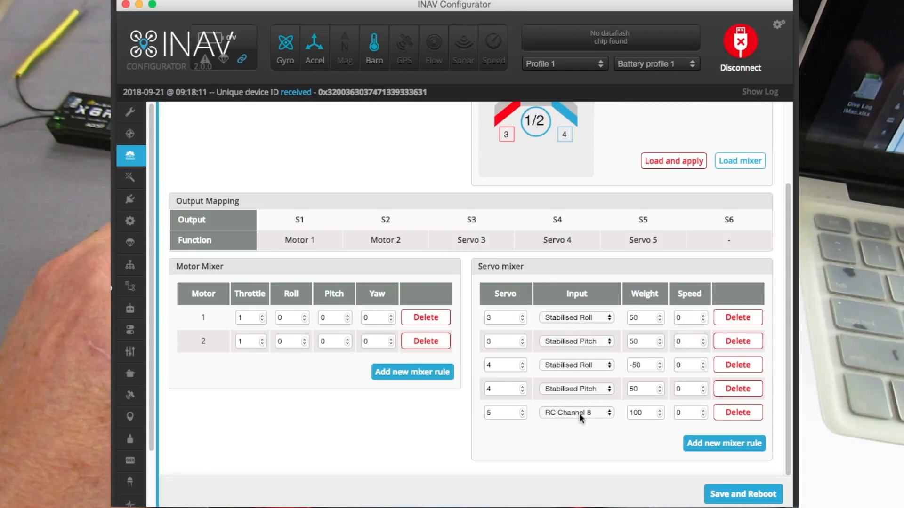
pyautogui.moveTo(587, 421)
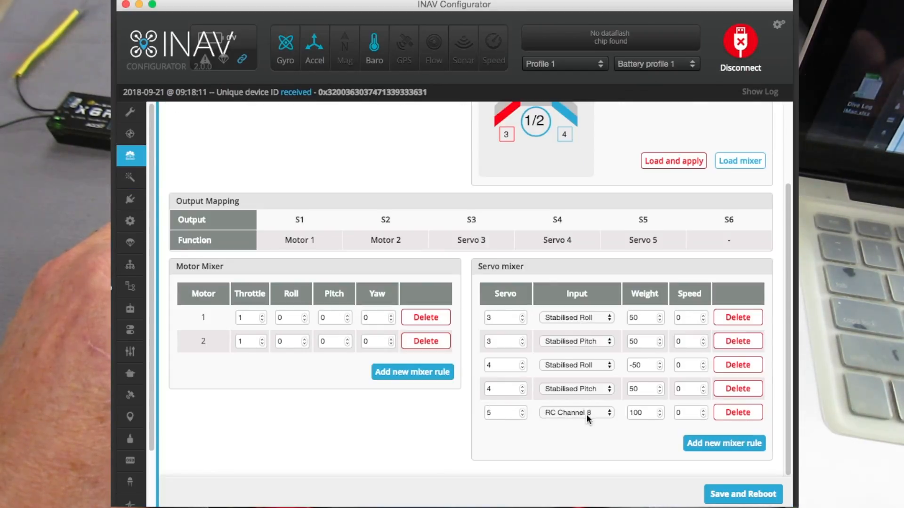
pyautogui.moveTo(661, 249)
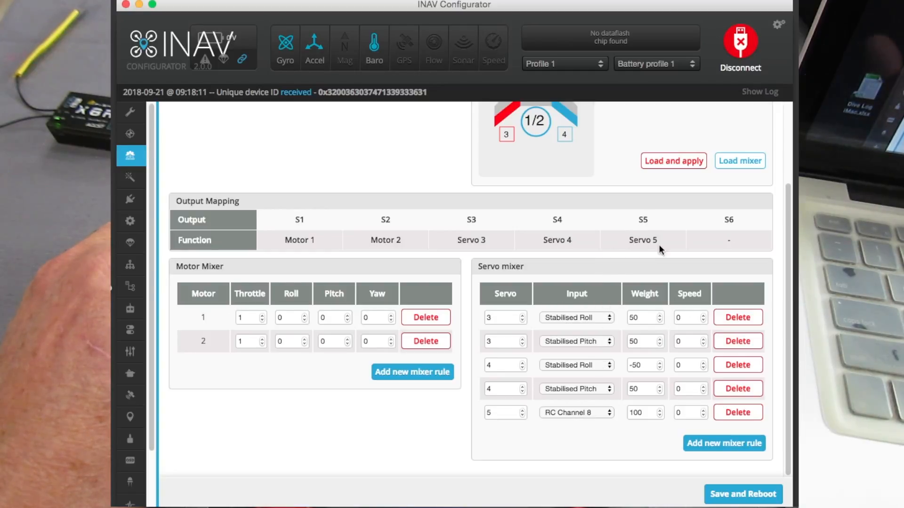
pyautogui.moveTo(659, 439)
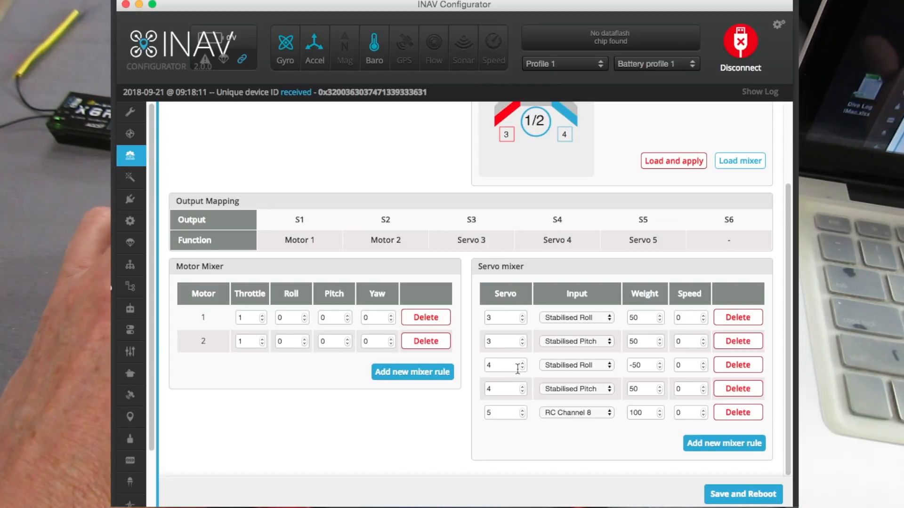
pyautogui.click(520, 362)
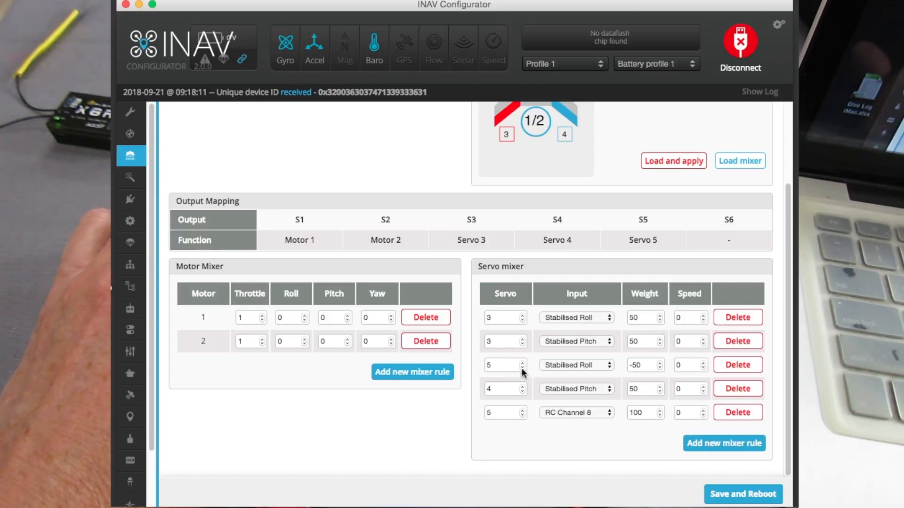
pyautogui.click(519, 386)
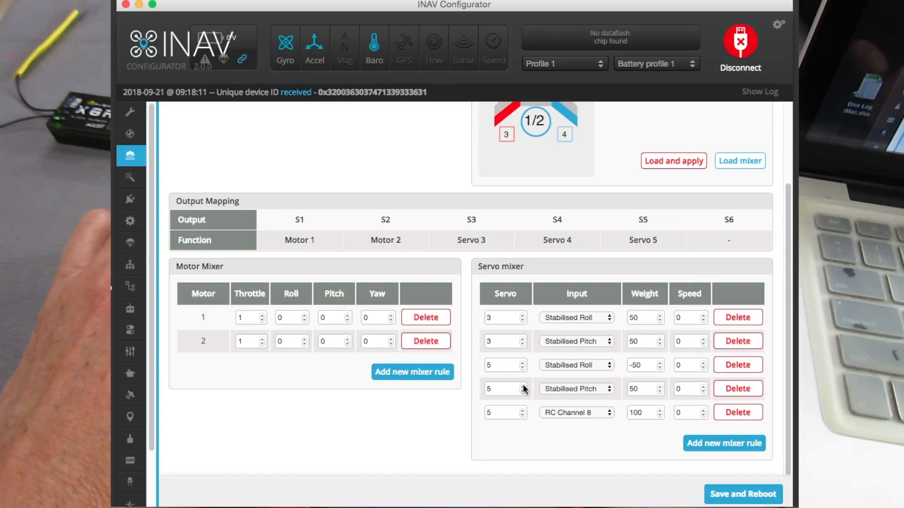
pyautogui.moveTo(524, 416)
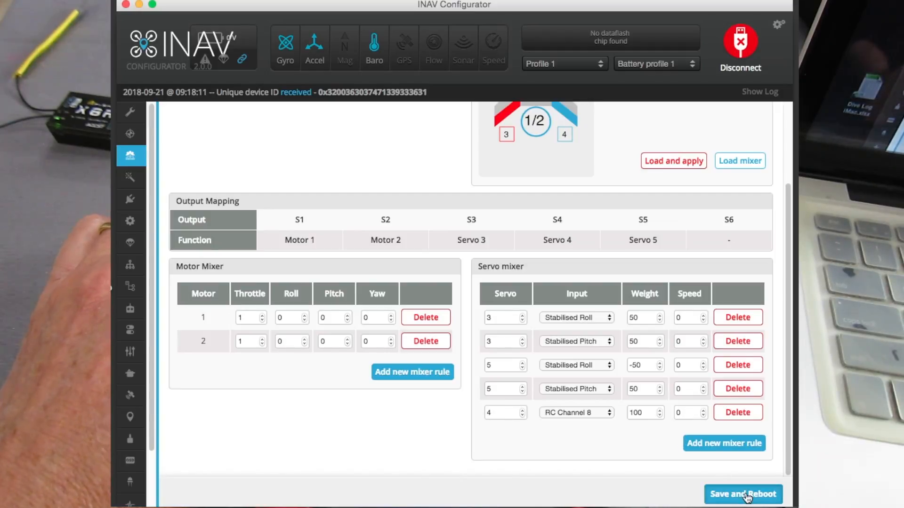
# Save the servo mixer rules, reboot the board, and reconnect.
pyautogui.click(743, 494)
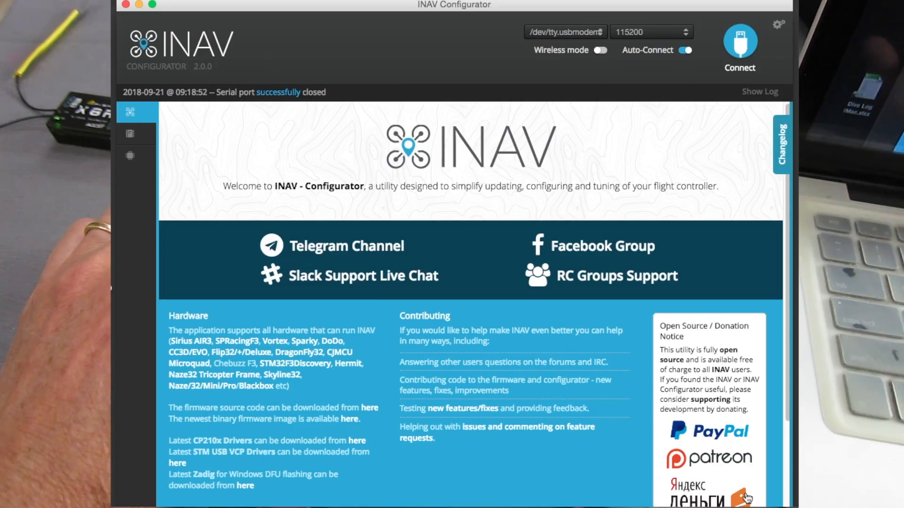
pyautogui.click(740, 44)
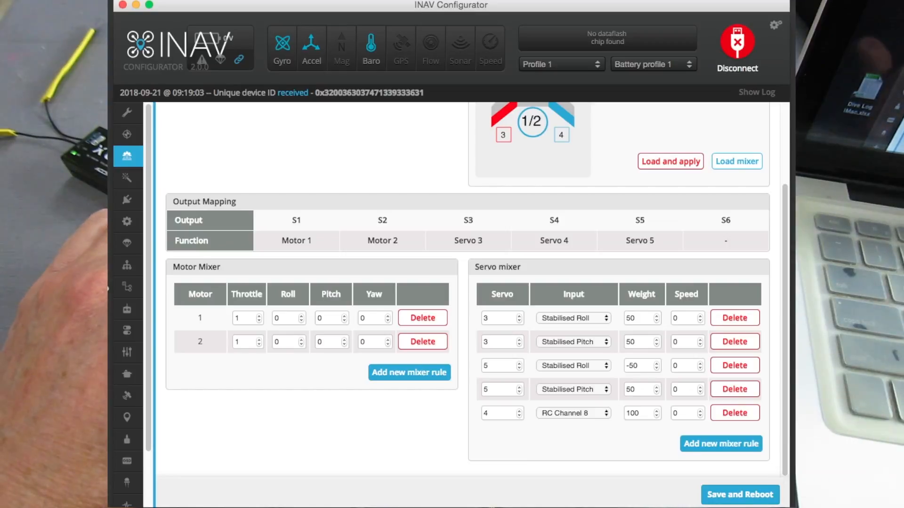
# Reselect the servo 4 rule's input, then save the mixer and reboot.
pyautogui.click(572, 413)
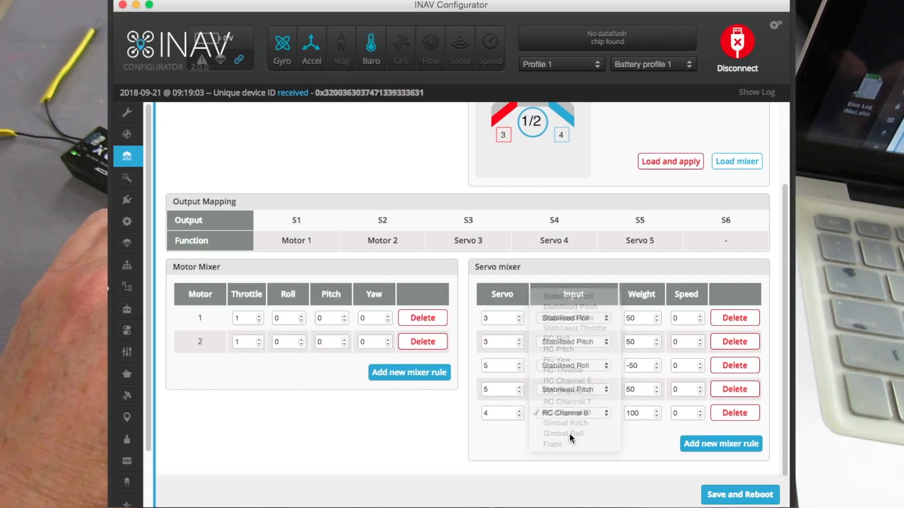
pyautogui.click(562, 434)
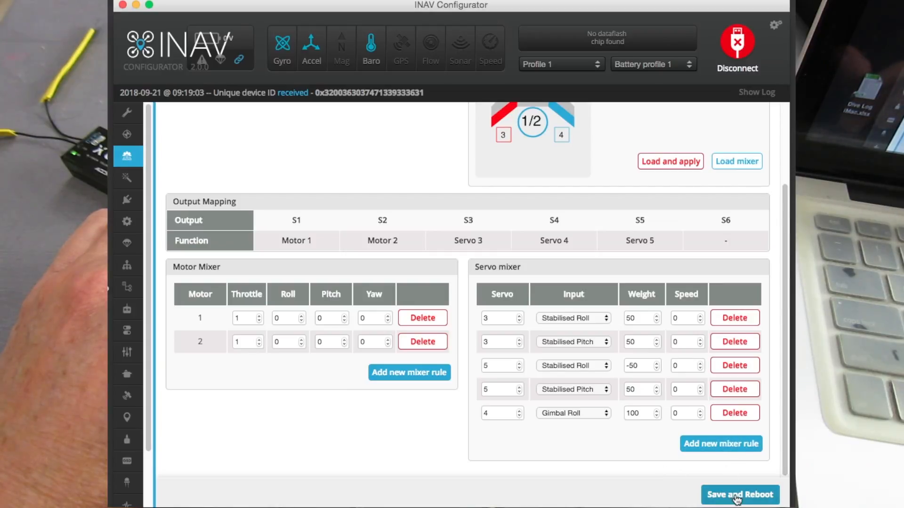
pyautogui.click(740, 495)
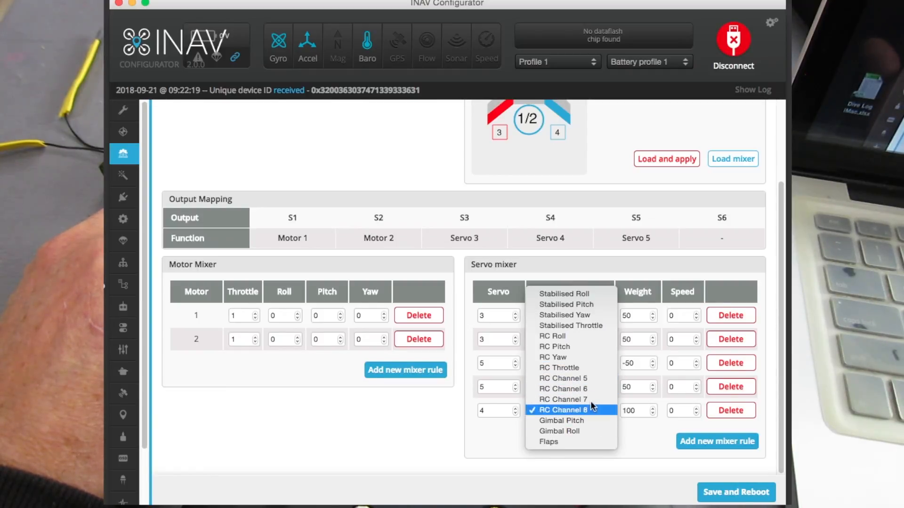
pyautogui.moveTo(568, 400)
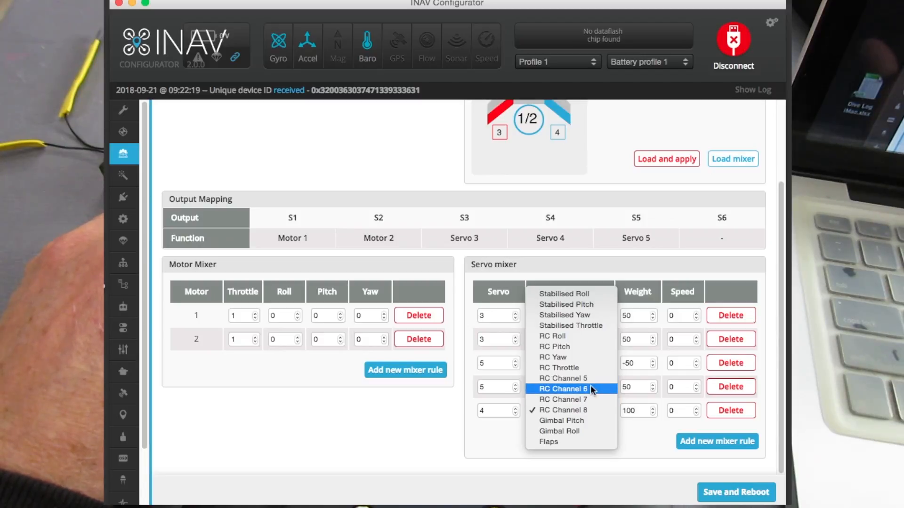
pyautogui.moveTo(588, 442)
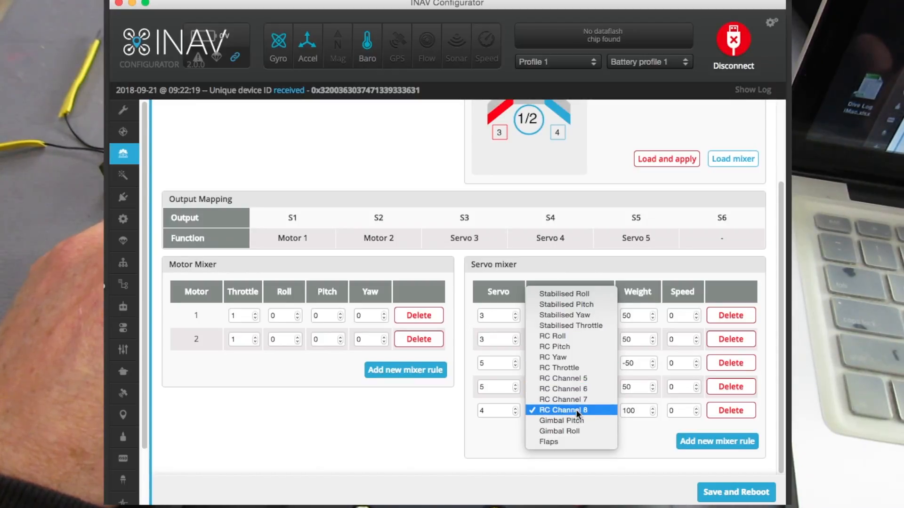
pyautogui.moveTo(571, 432)
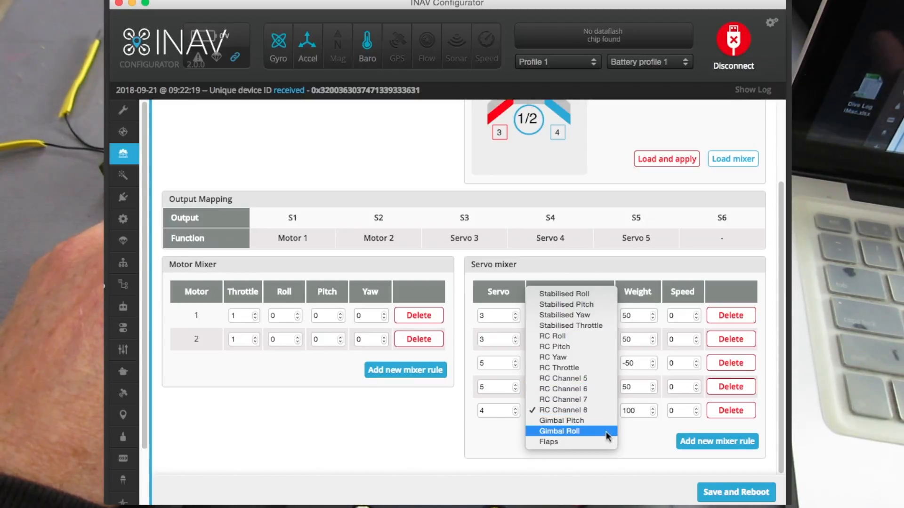
pyautogui.moveTo(577, 412)
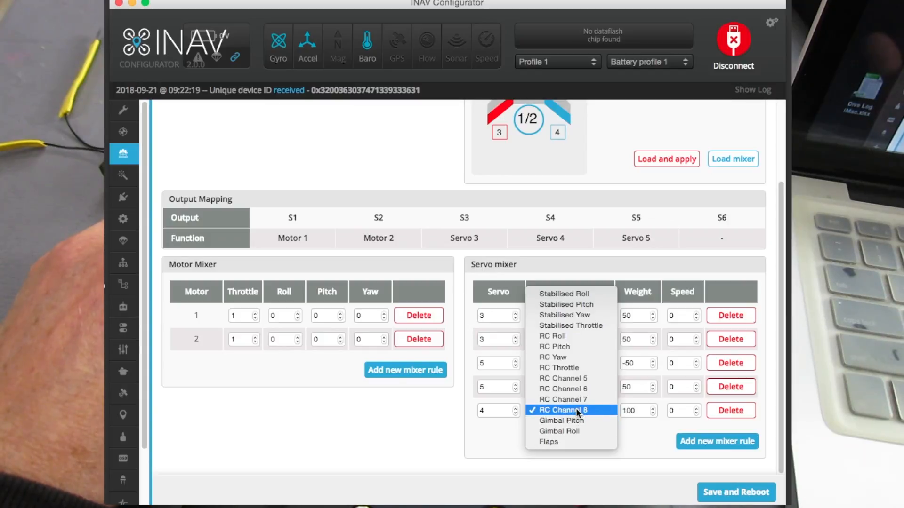
pyautogui.click(562, 410)
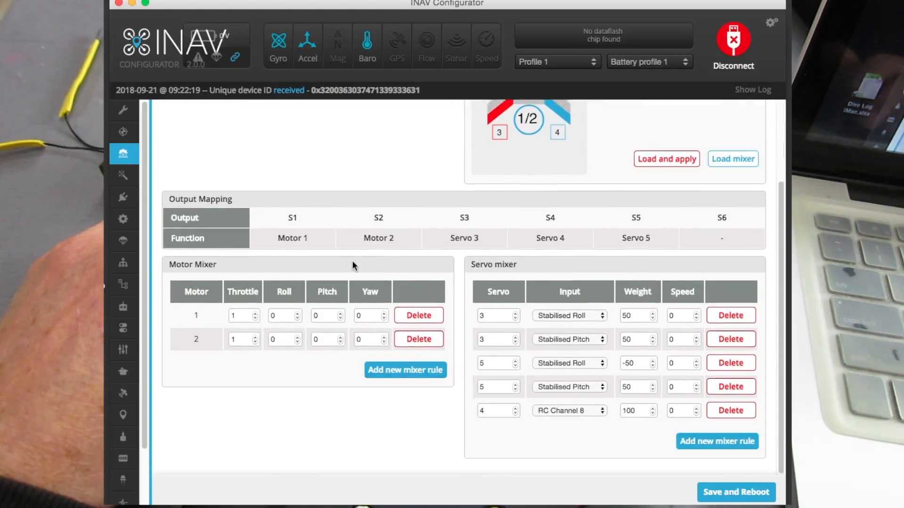
pyautogui.moveTo(601, 444)
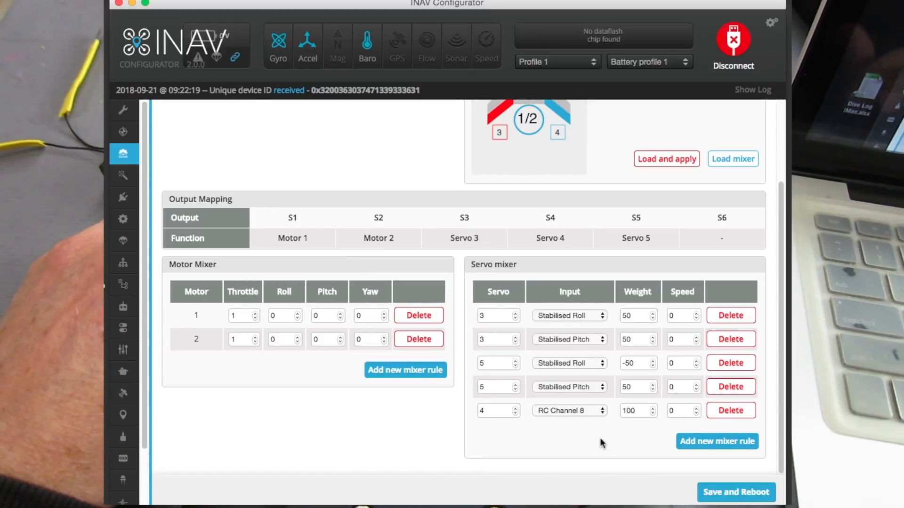
pyautogui.moveTo(636, 481)
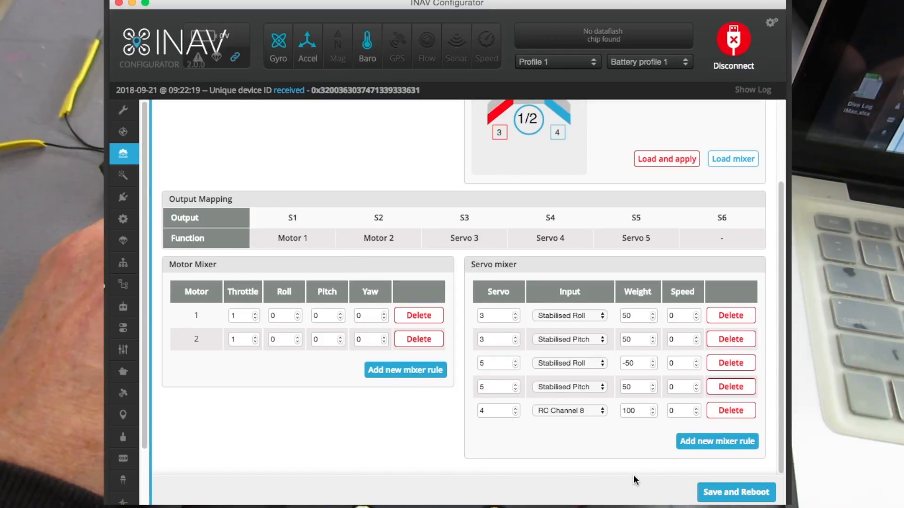